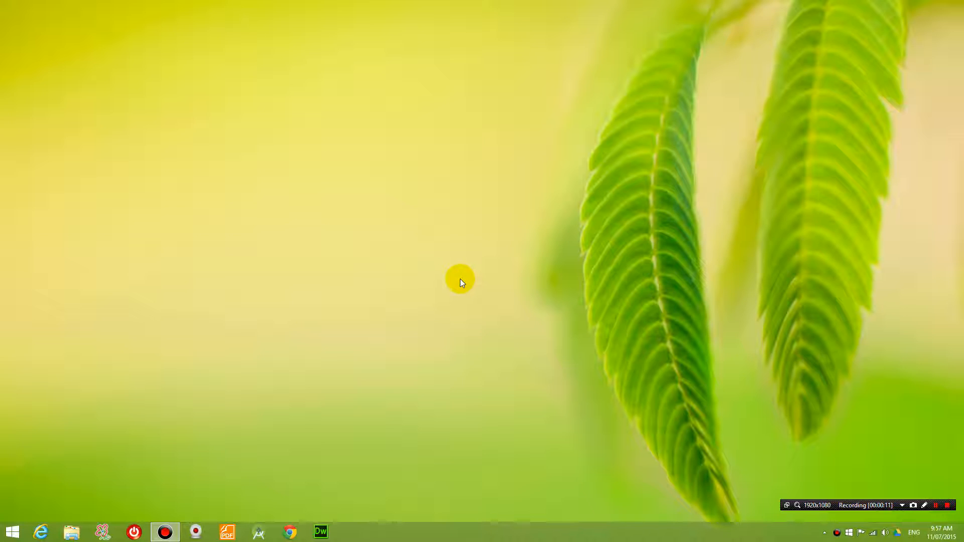
mouse_move(479, 292)
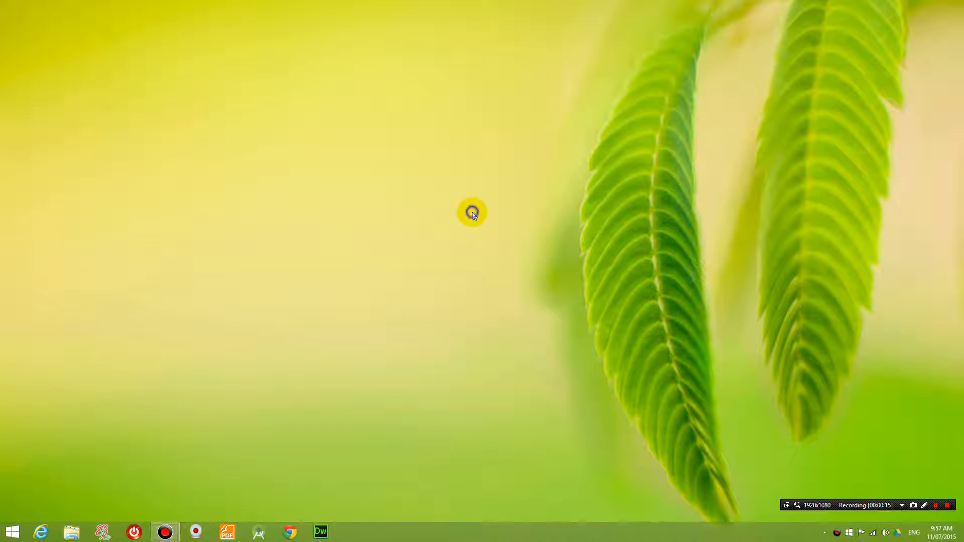
Open the desktop context menu showing Screen resolution and Personalize.
right_click(472, 212)
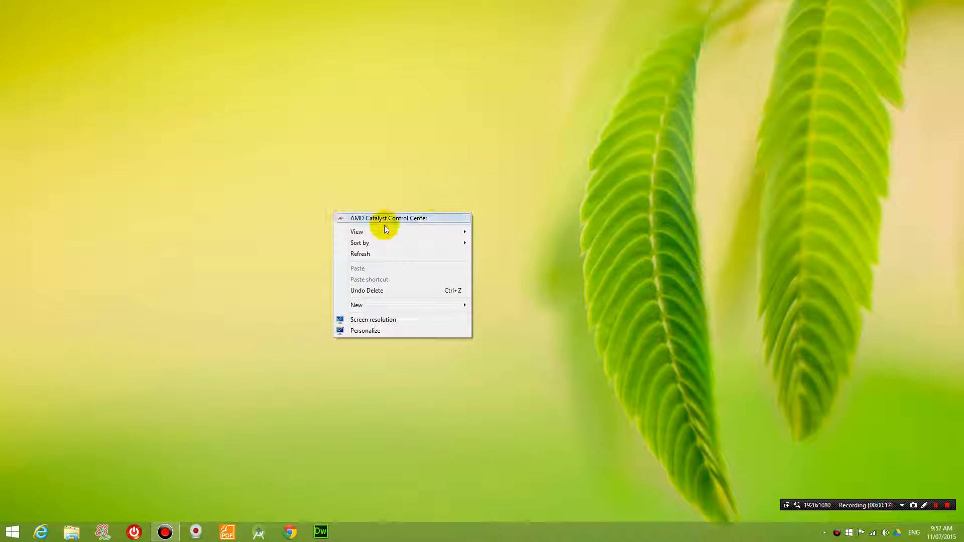
mouse_move(357, 232)
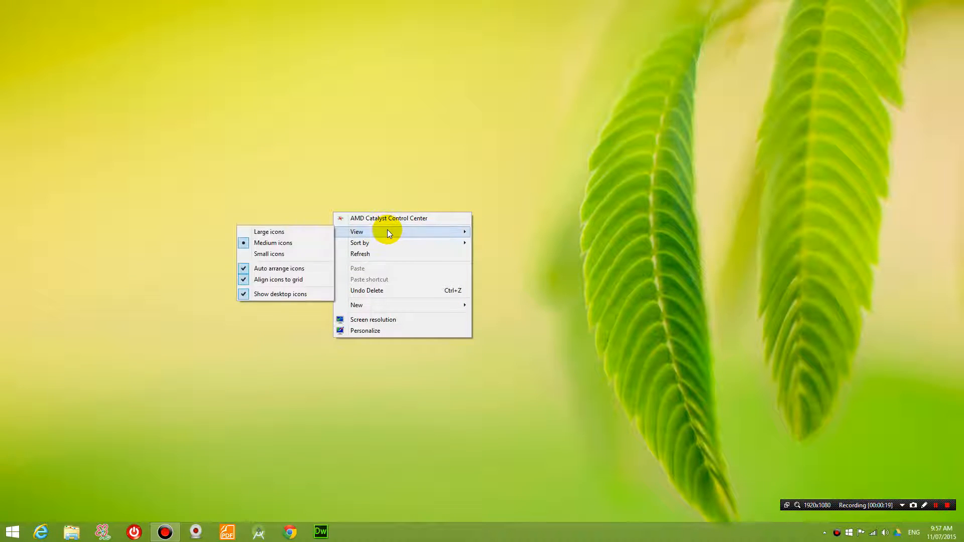
mouse_move(390, 244)
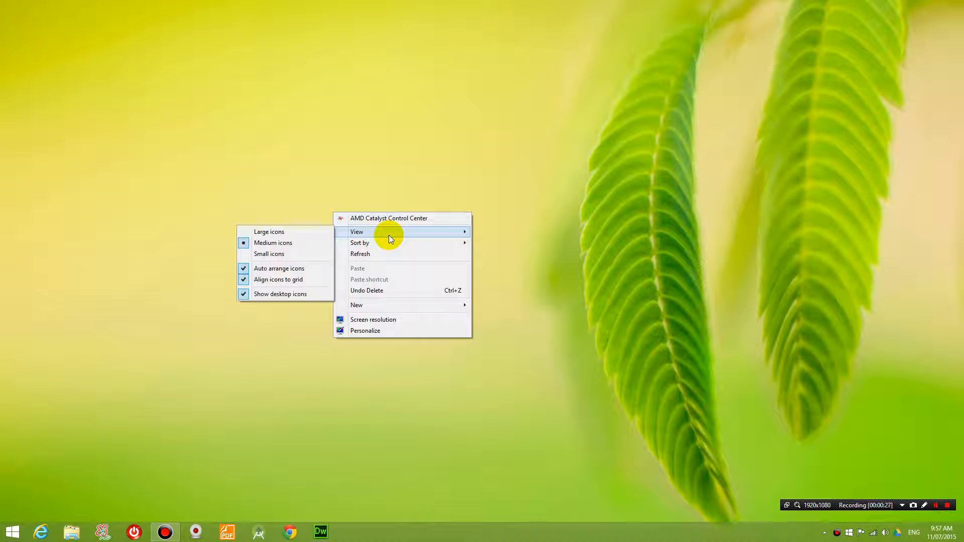
mouse_move(5, 529)
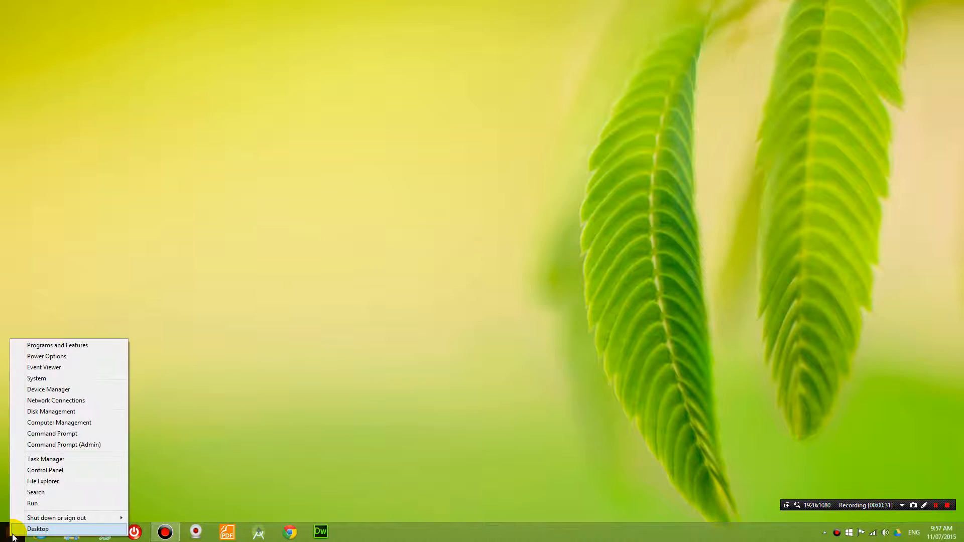
Search for 'snipping tool' and launch Snipping Tool from the results.
click(36, 492)
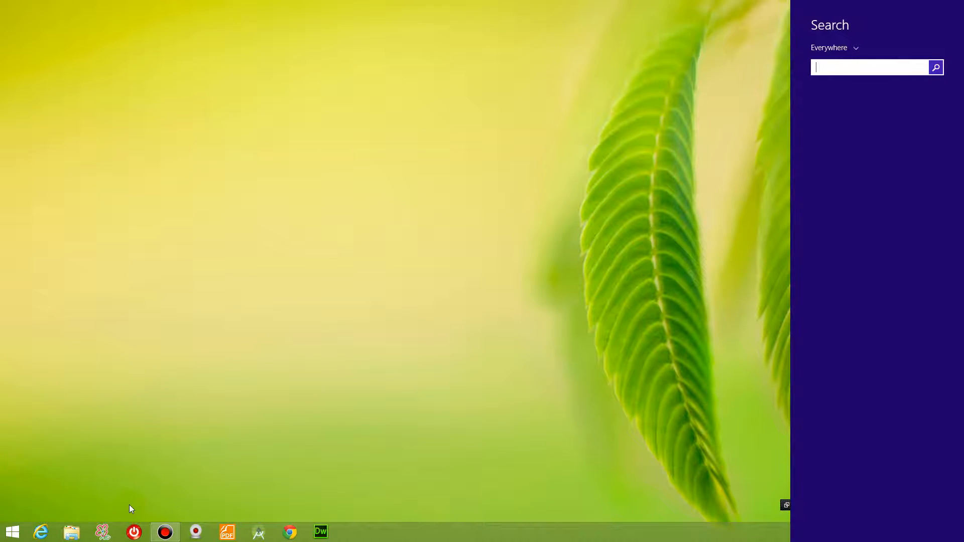
text(snipping tool)
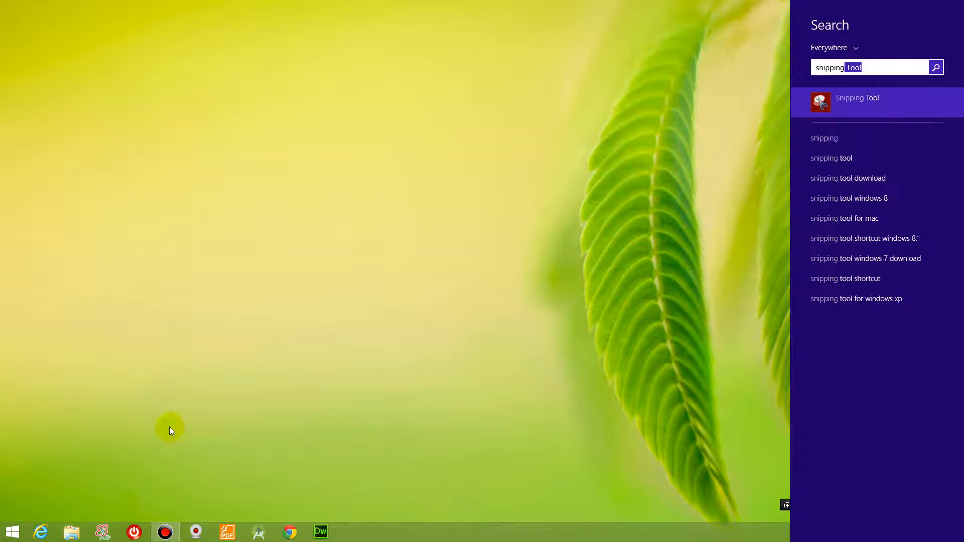
click(856, 101)
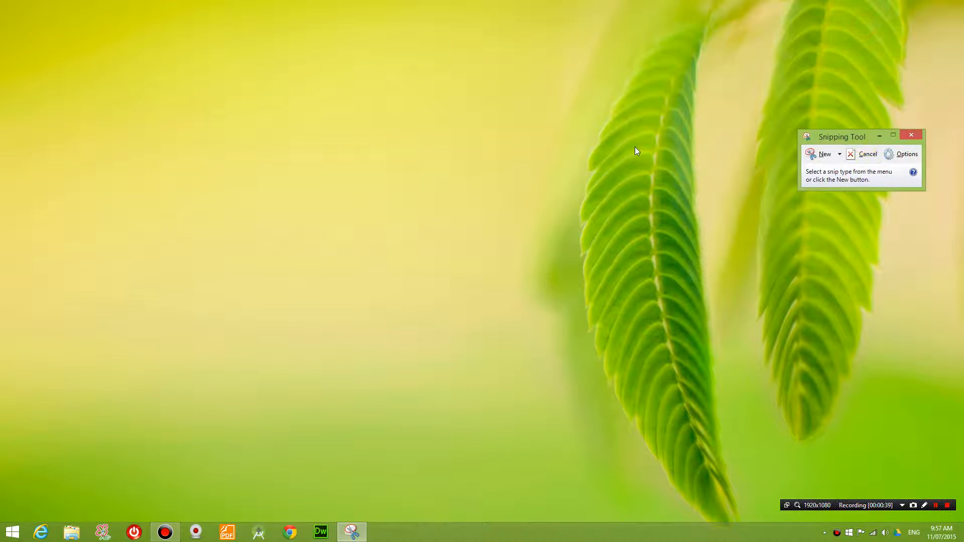
right_click(332, 203)
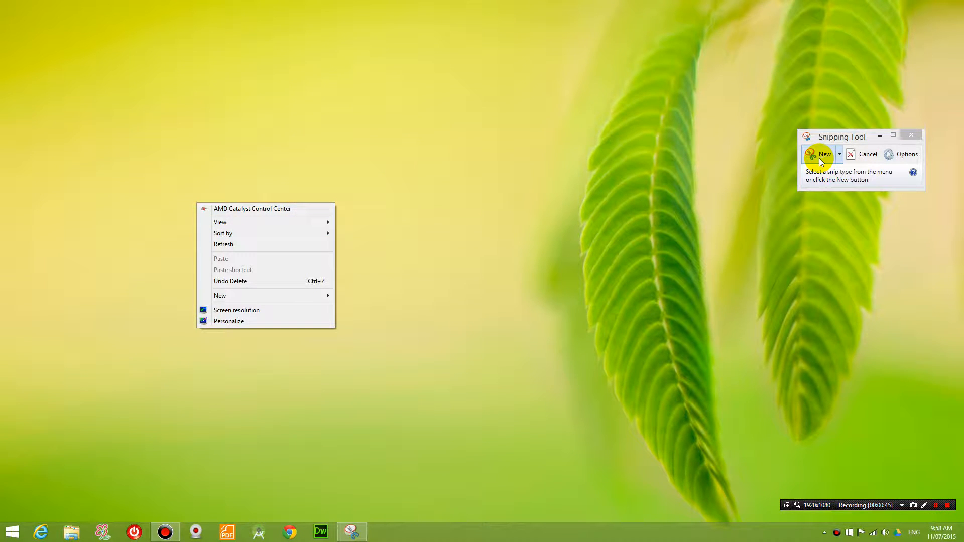
mouse_move(310, 225)
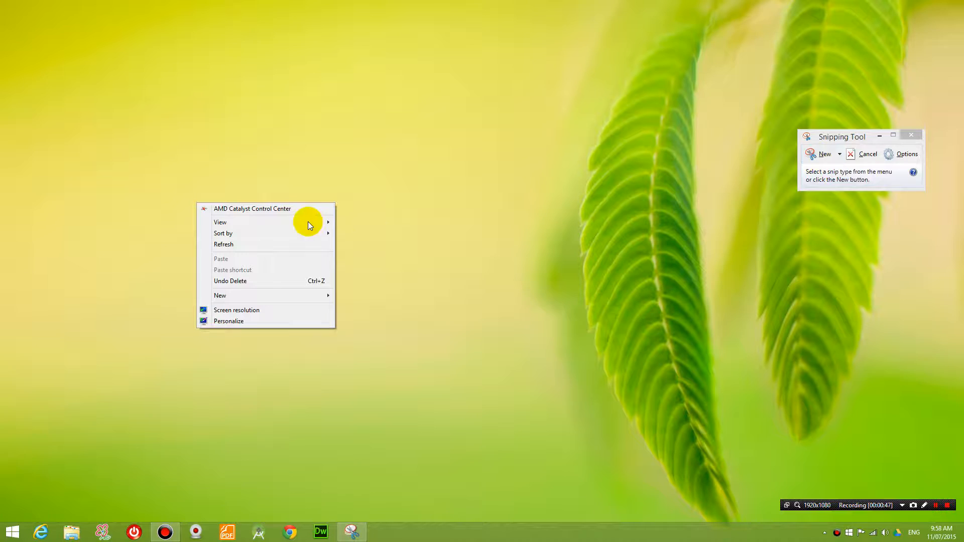
click(821, 154)
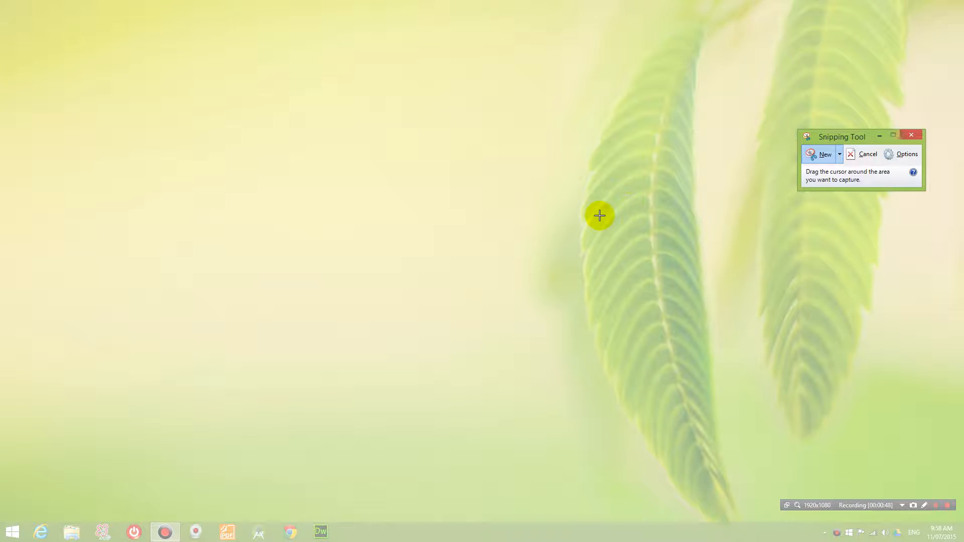
mouse_move(406, 111)
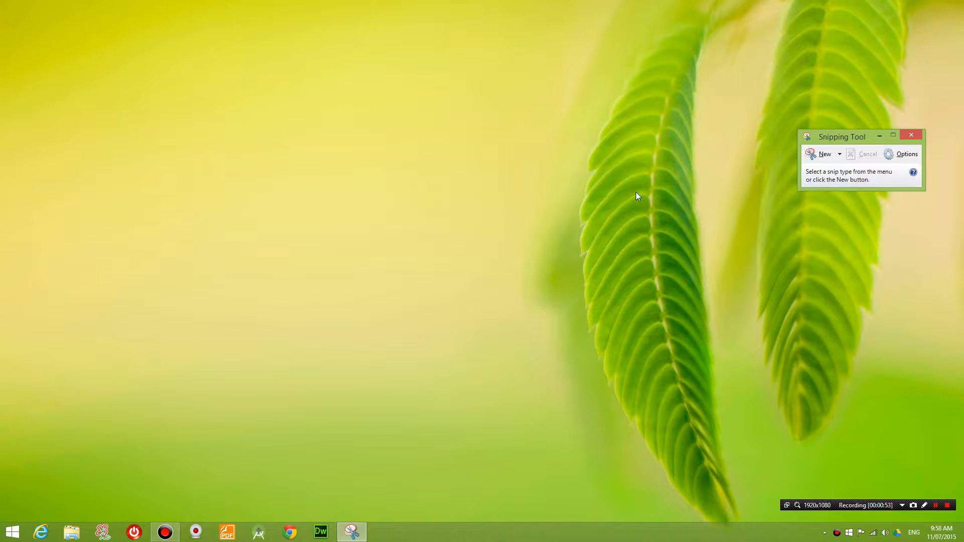
mouse_move(633, 199)
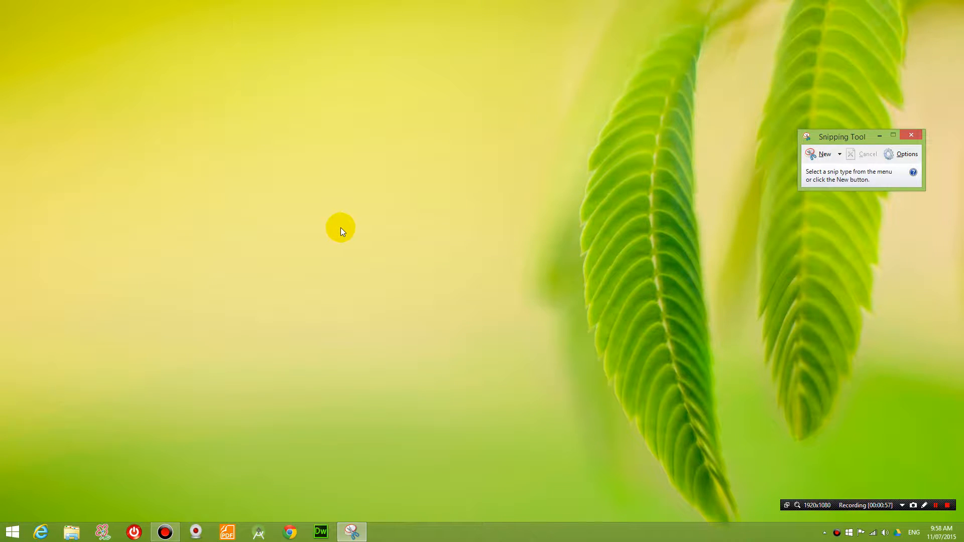
Reopen the desktop context menu so Snipping Tool can capture it.
right_click(341, 226)
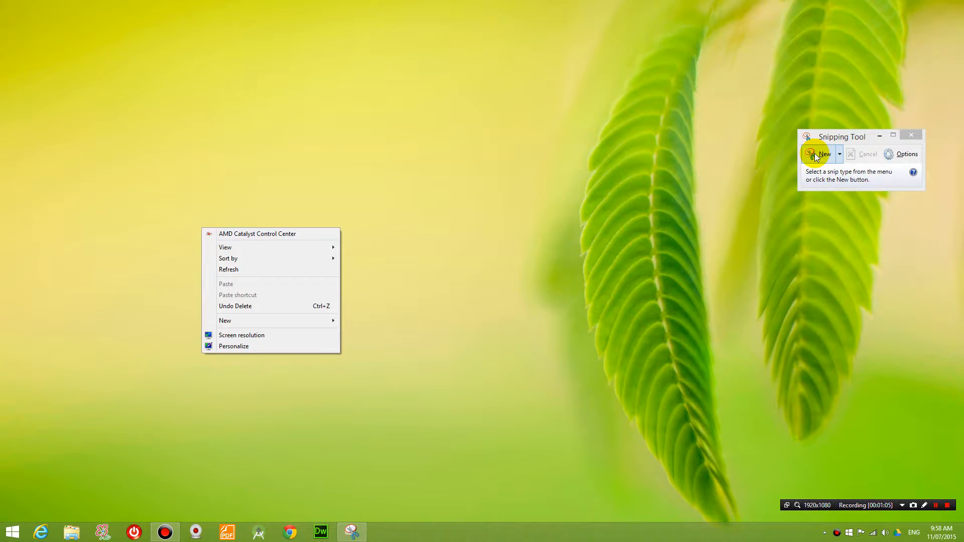
mouse_move(629, 201)
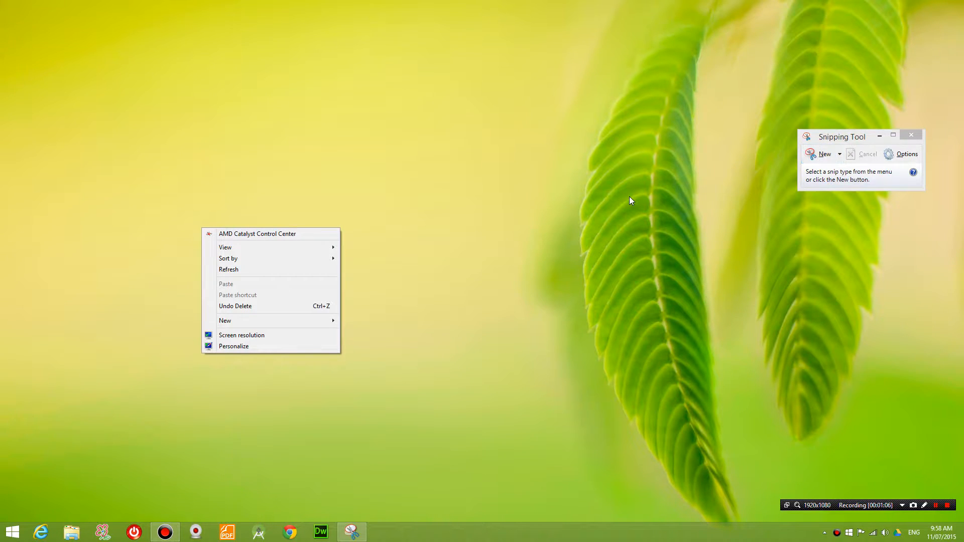